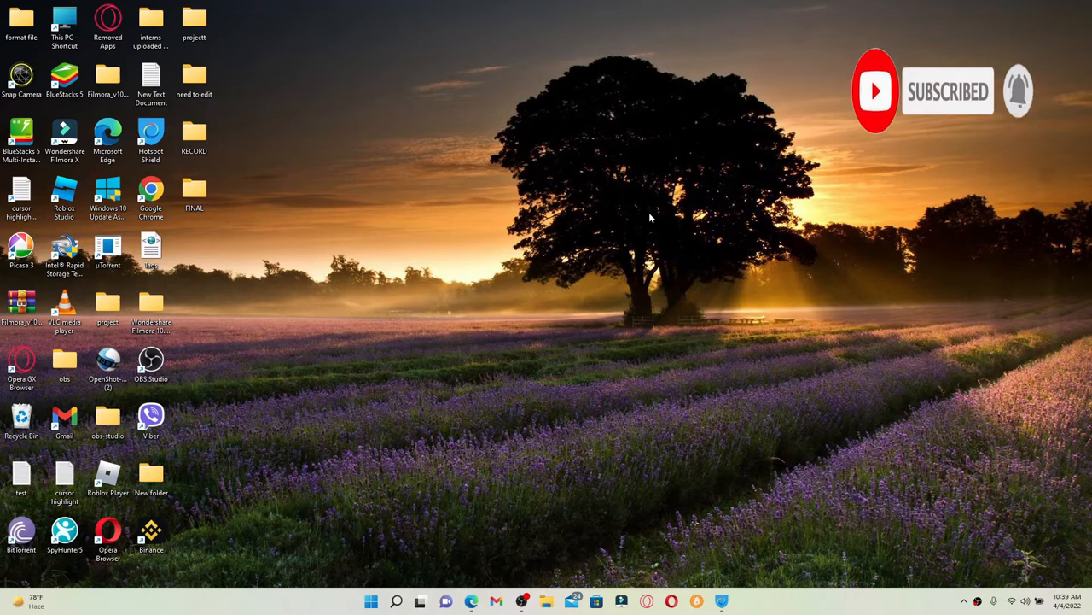
mouse_move(541, 268)
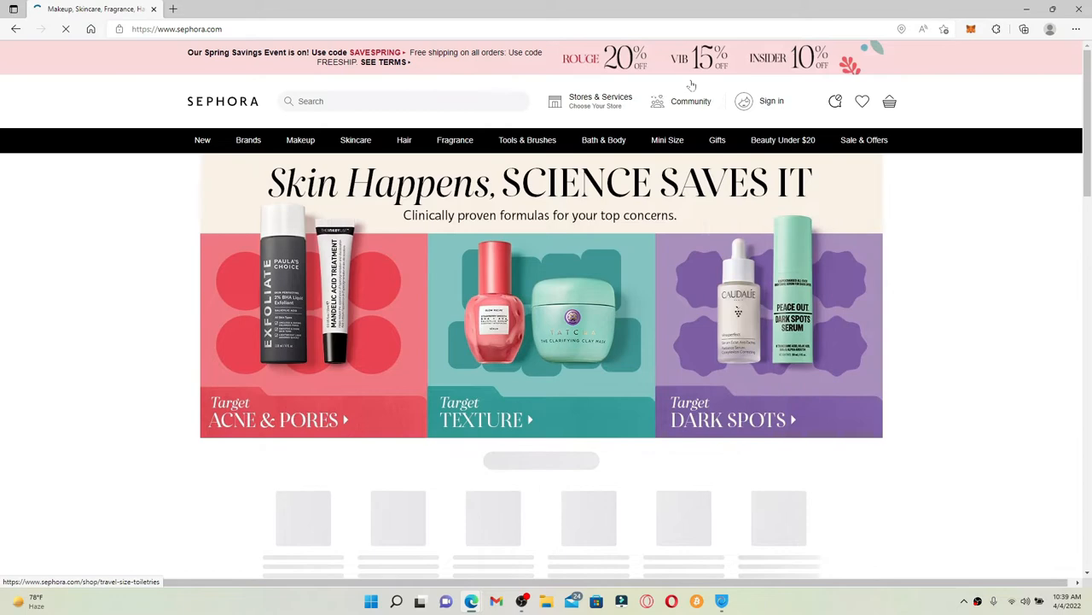
left_click(772, 101)
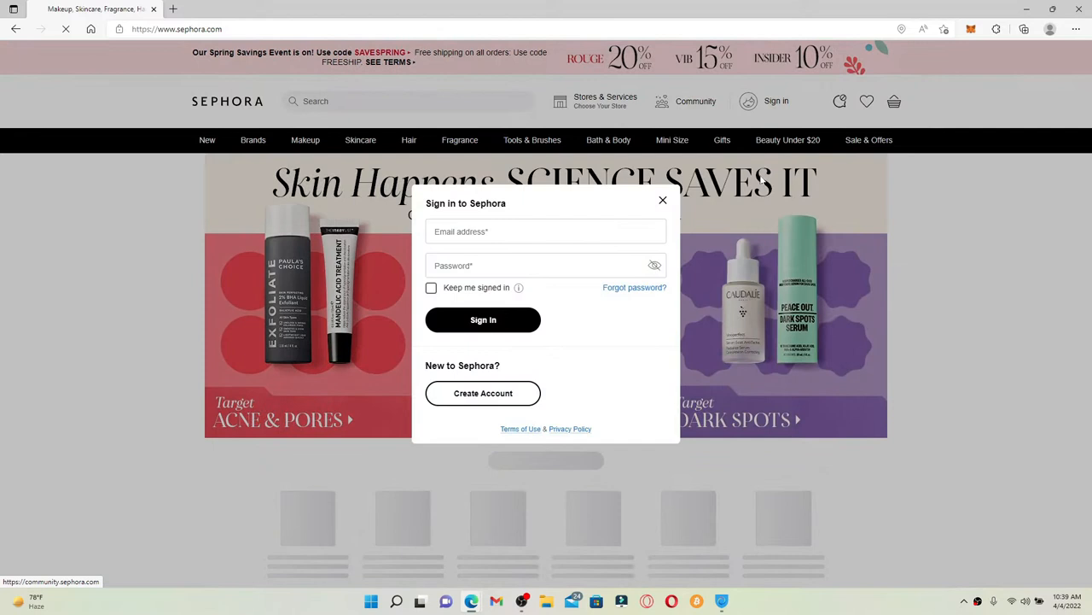
left_click(547, 232)
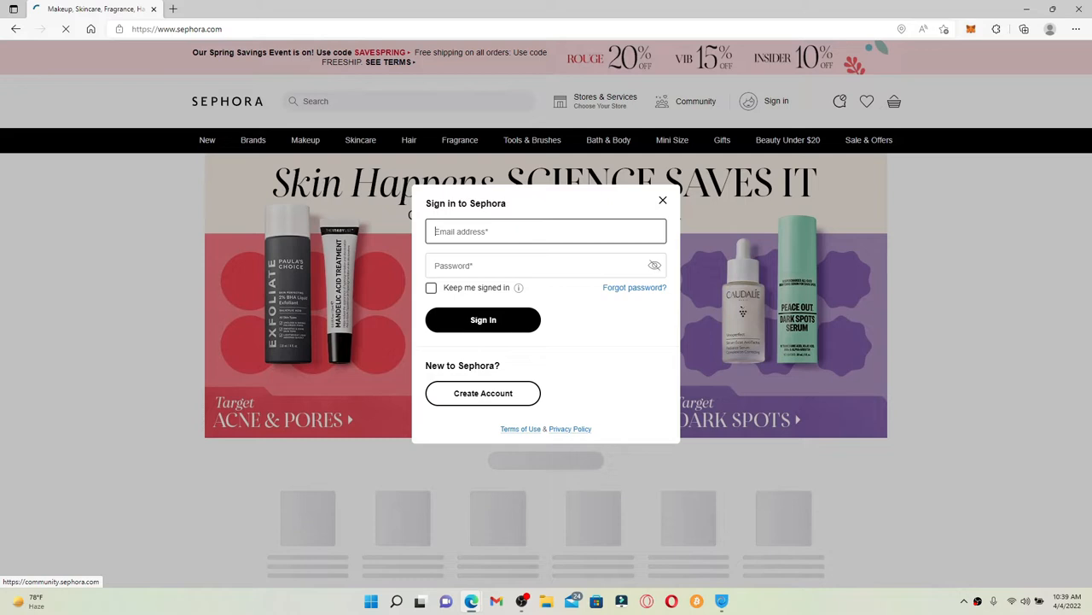
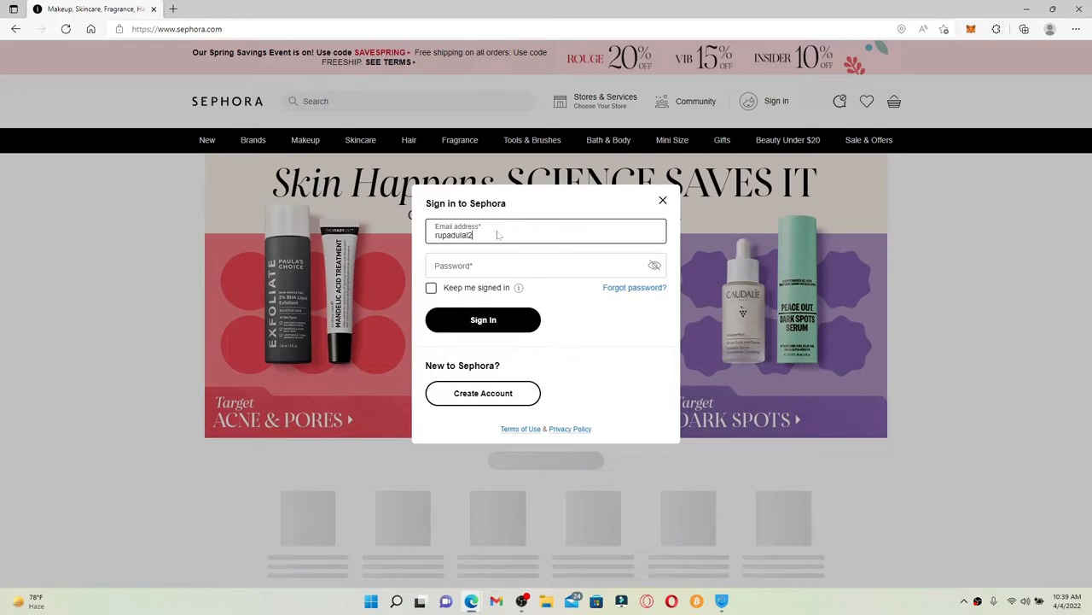
left_click(483, 319)
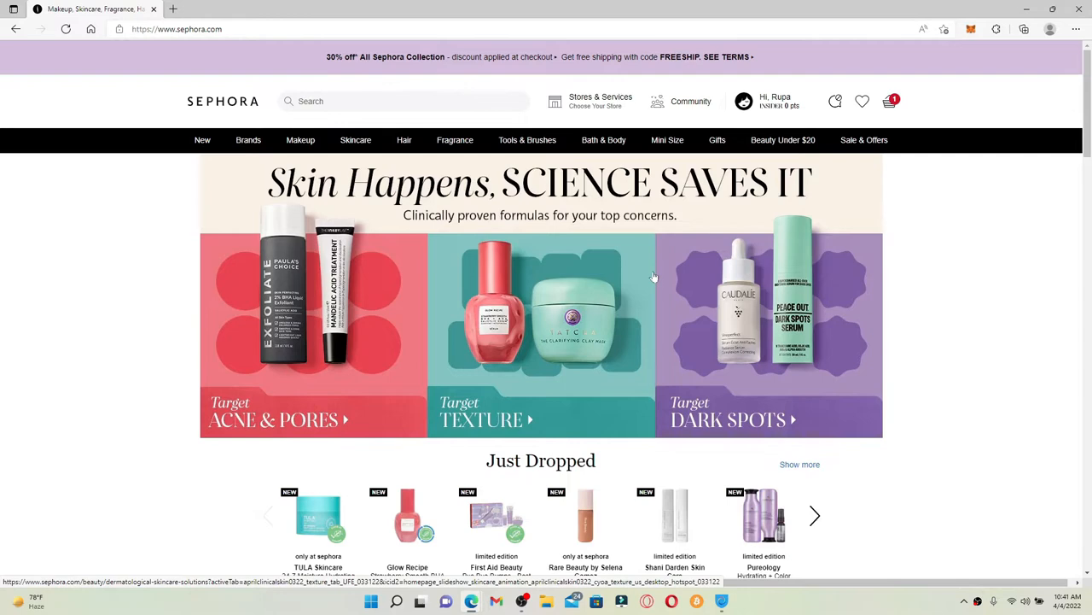
- Navigate from Account Information to the Payments & Credits page
left_click(775, 101)
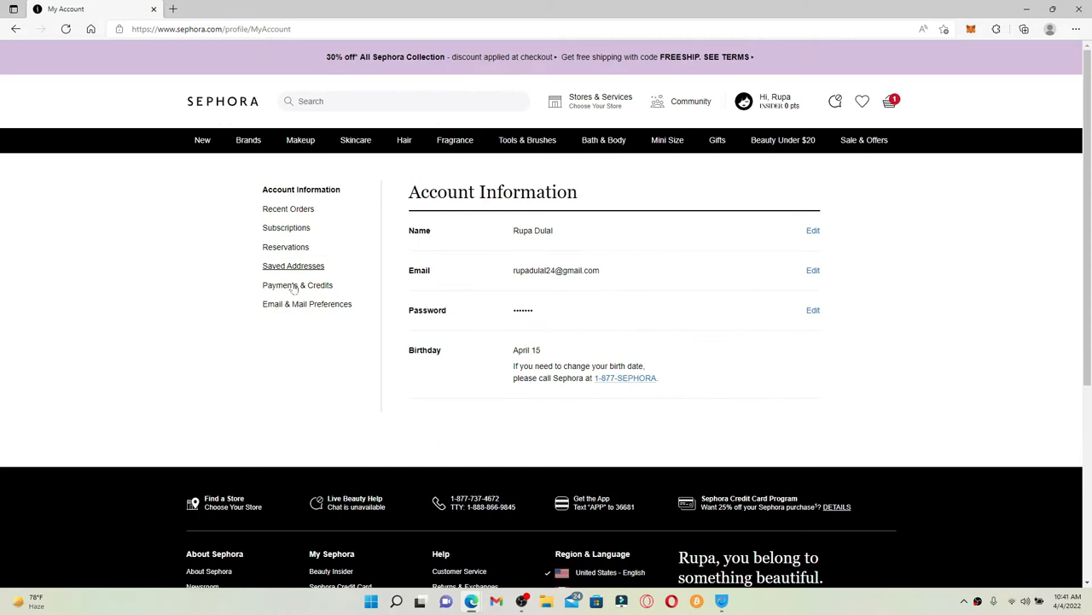
left_click(297, 285)
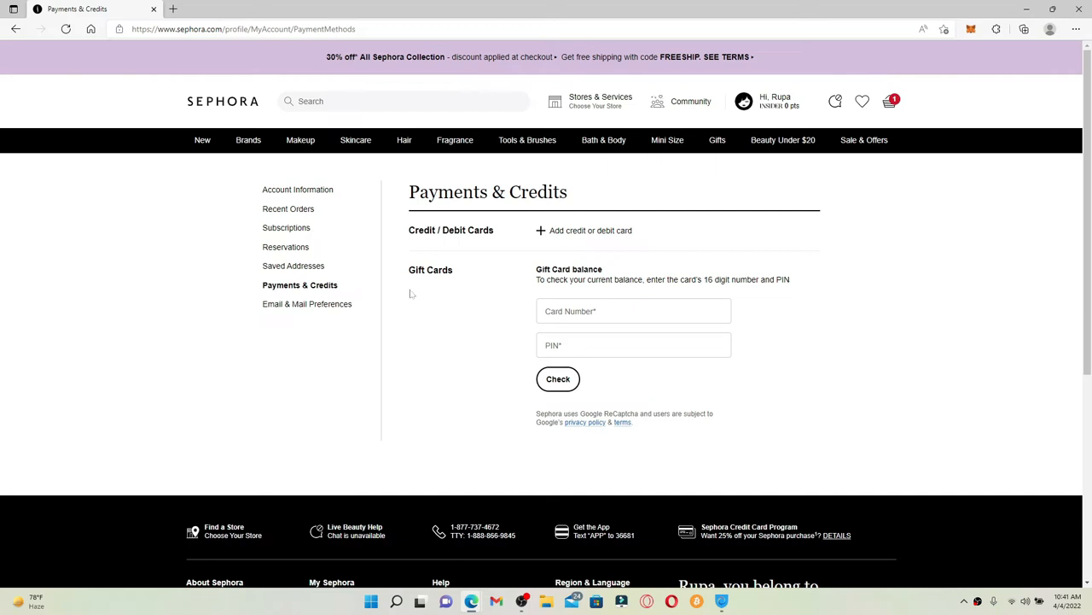
left_click(633, 311)
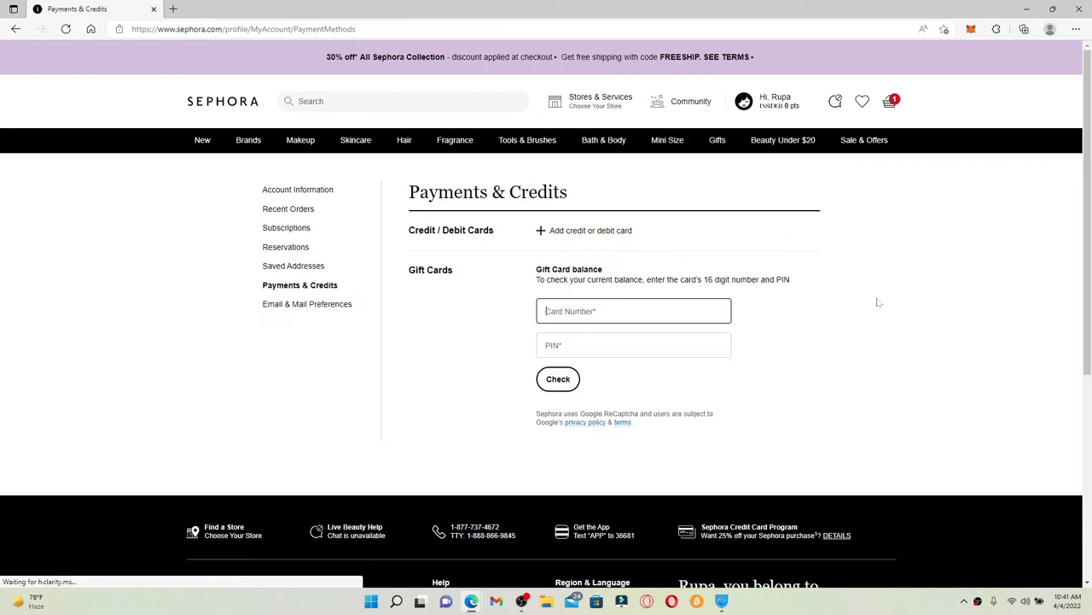
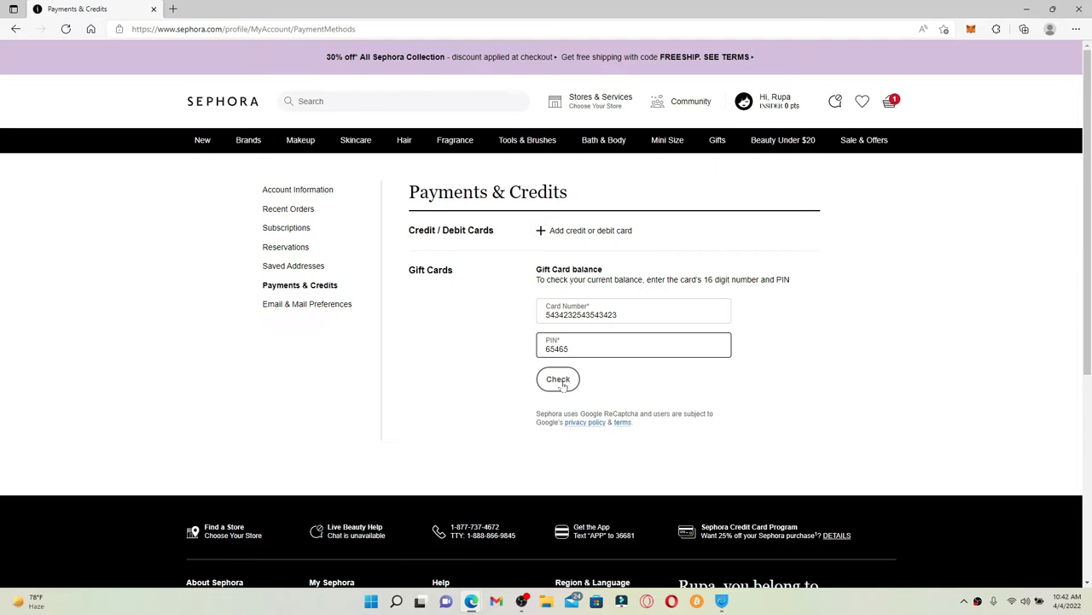
left_click(222, 100)
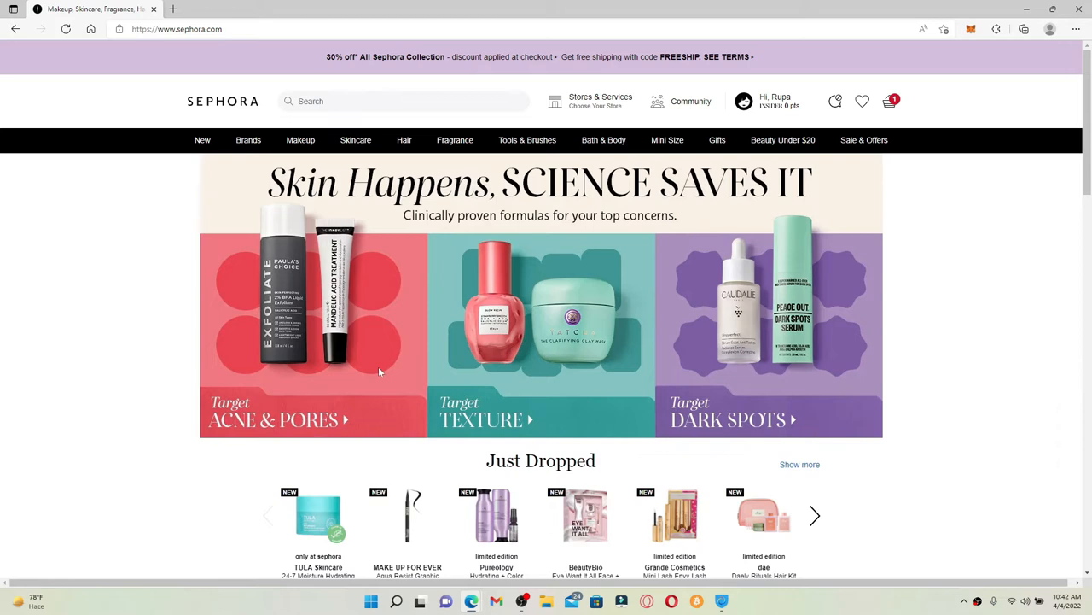
mouse_move(427, 407)
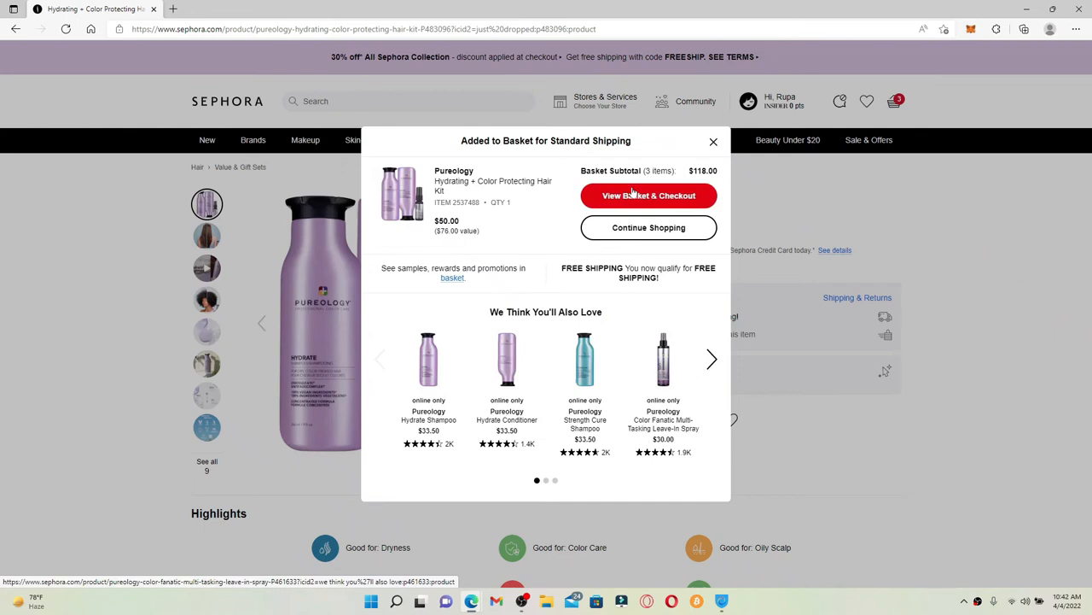
- Add the Pureology Hydrating hair kit and view the three-item $118.00 basket
left_click(649, 194)
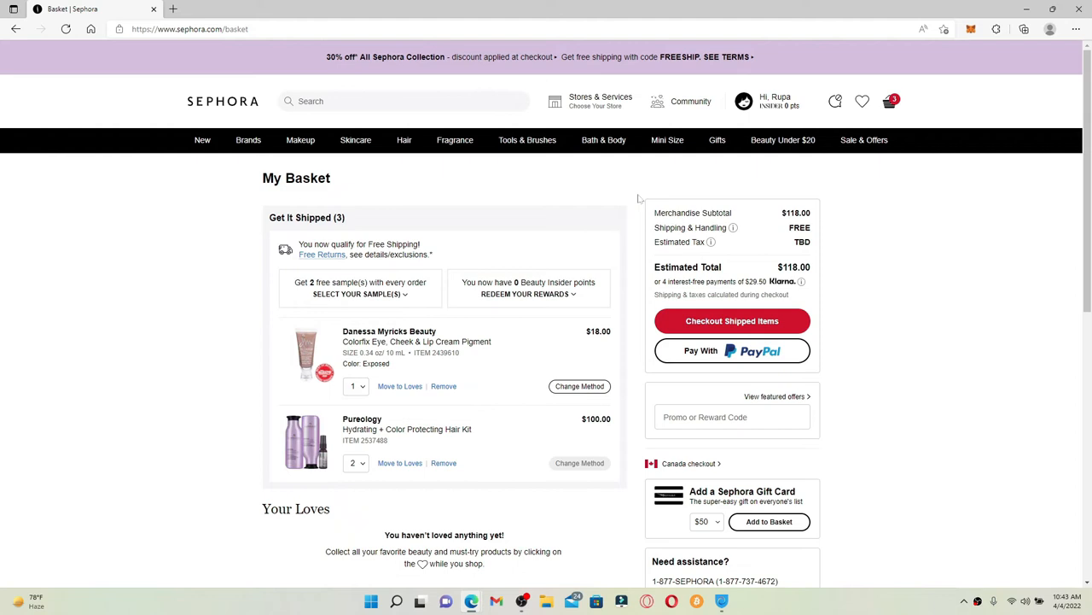
- Remove the Danessa Myricks item and proceed to checkout with a $100.00 total
left_click(444, 386)
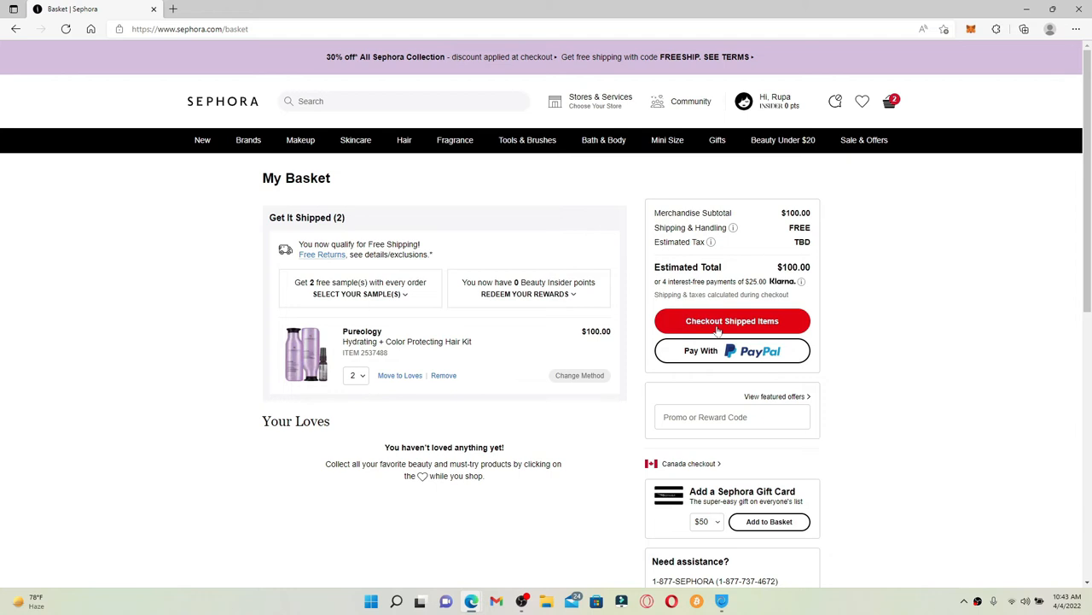
left_click(733, 321)
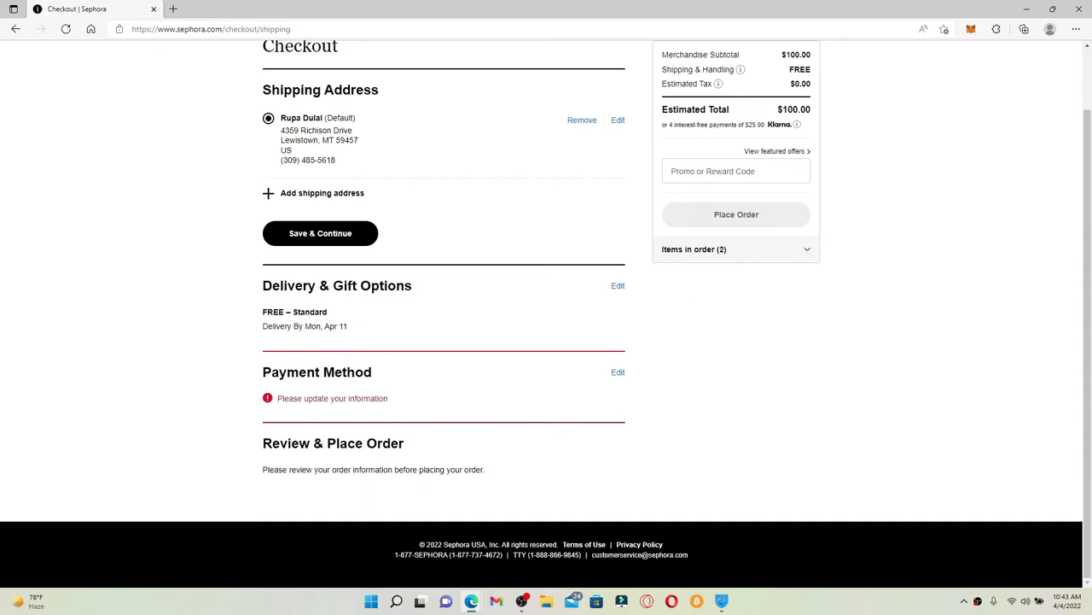
- Save the shipping address and free standard delivery, then edit the Payment Method
left_click(321, 233)
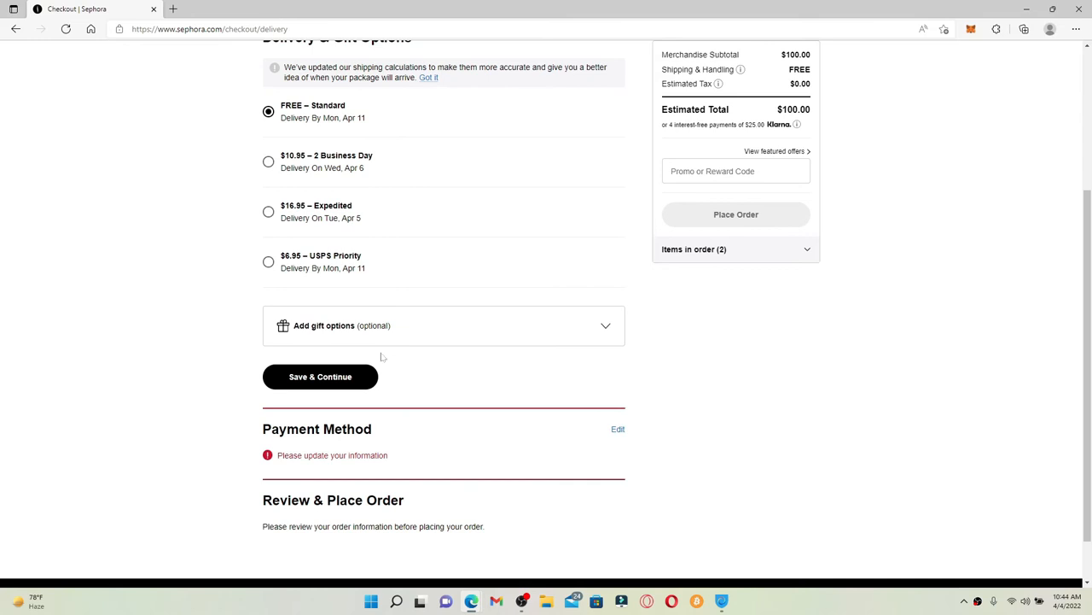
left_click(321, 377)
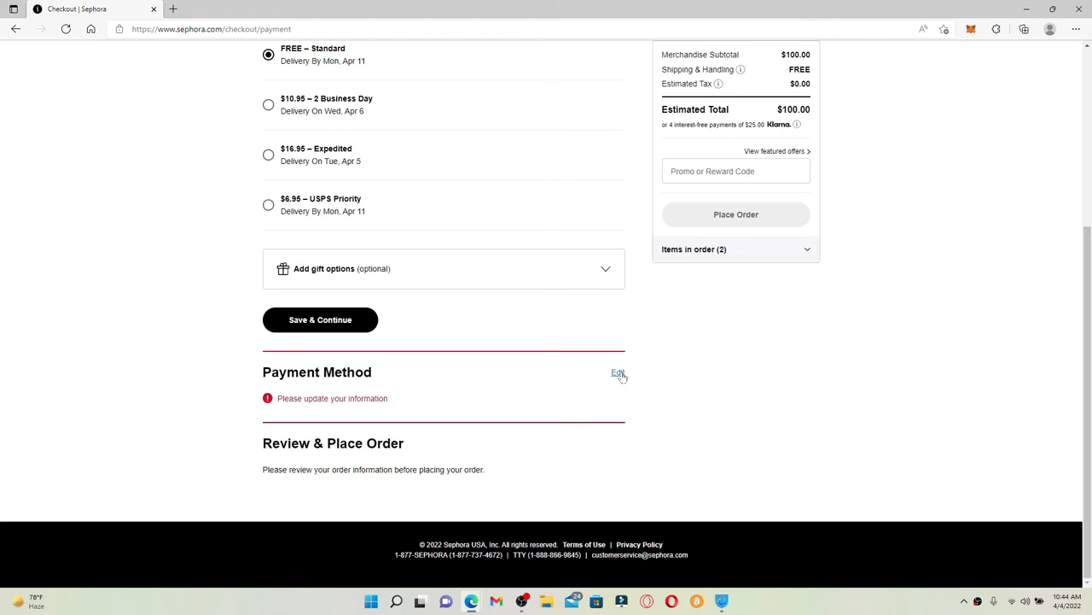
left_click(618, 372)
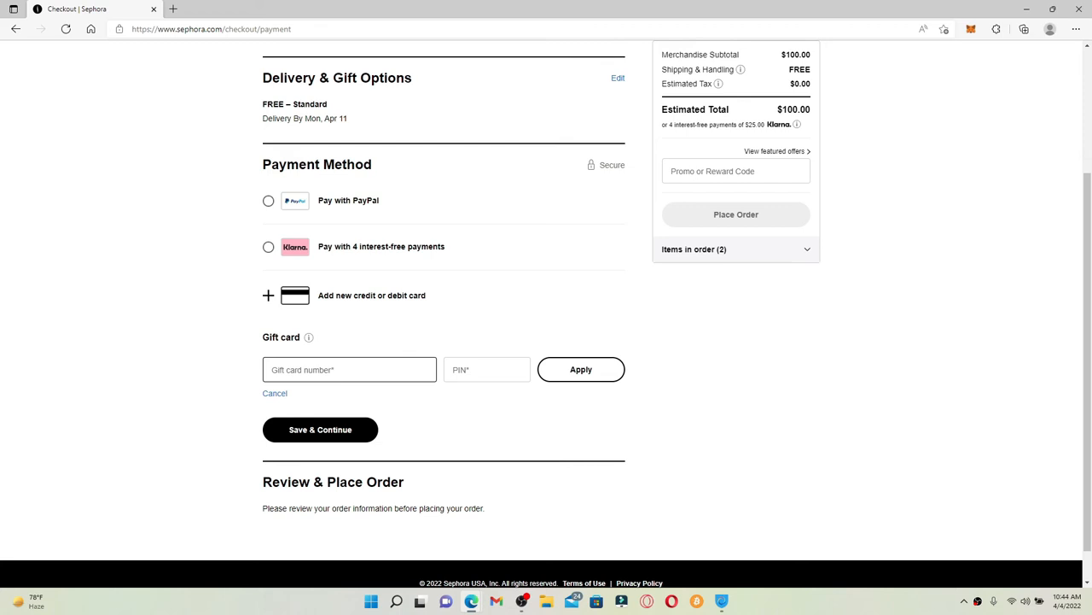
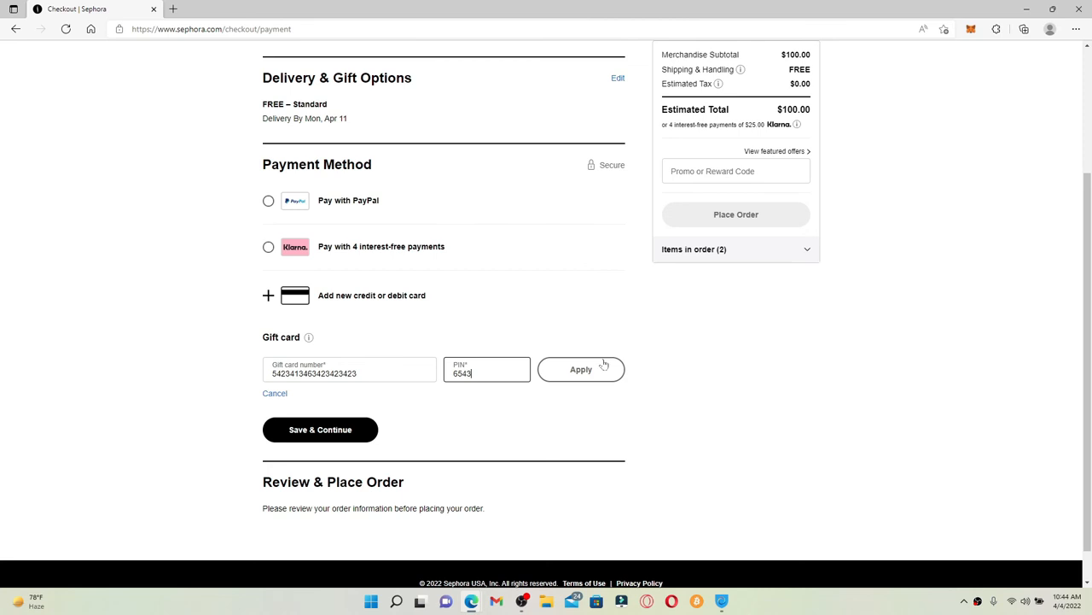